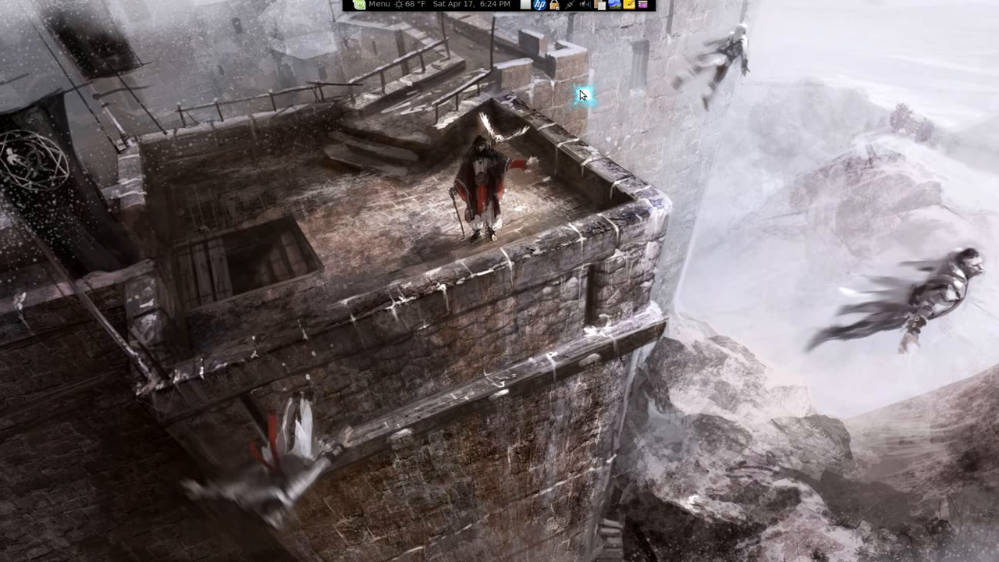
{"action": "mouse_move", "coordinate": [581, 94]}
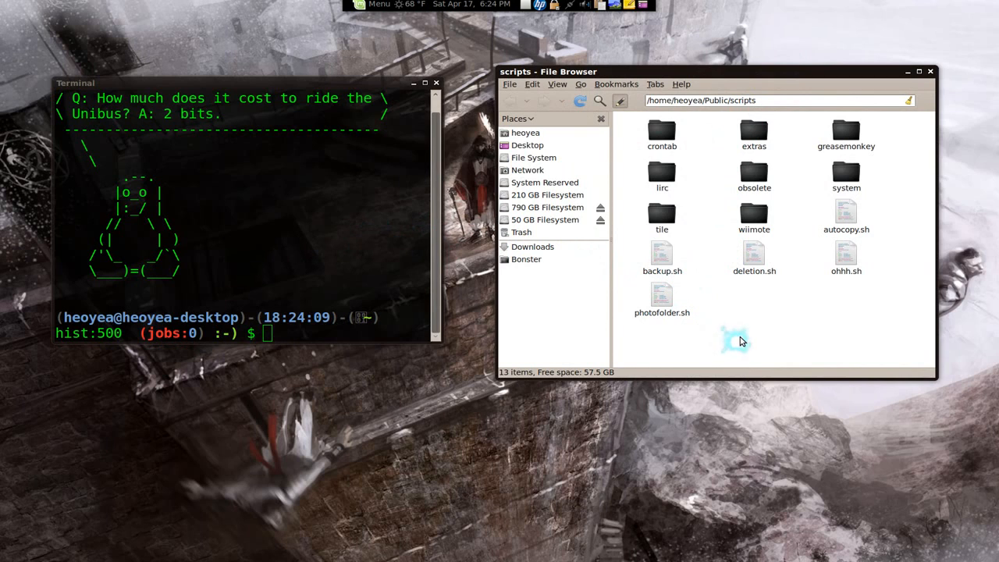
Swap the positions of the terminal and the file browser showing the scripts folder
{"action": "left_click", "coordinate": [734, 340]}
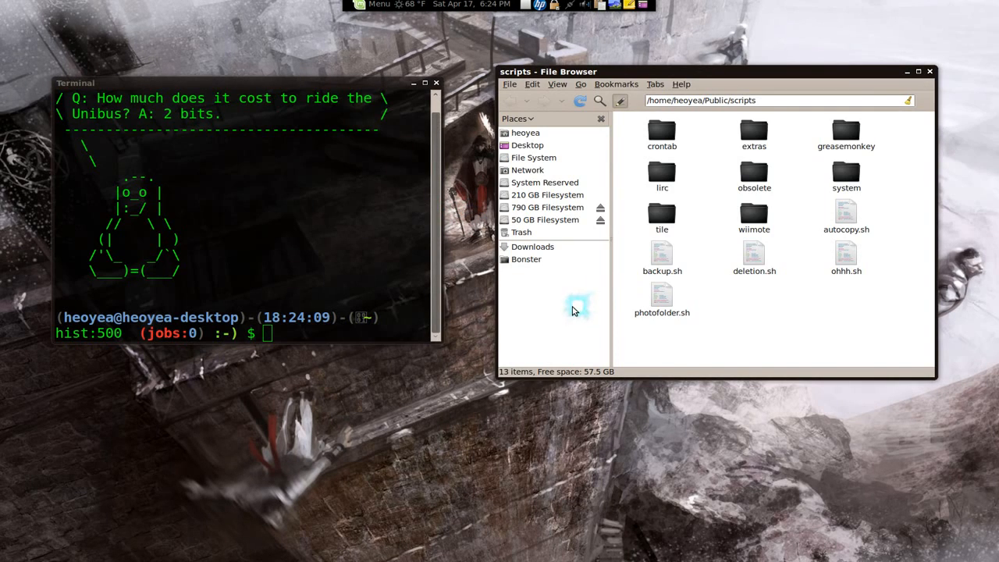
{"action": "mouse_move", "coordinate": [537, 409]}
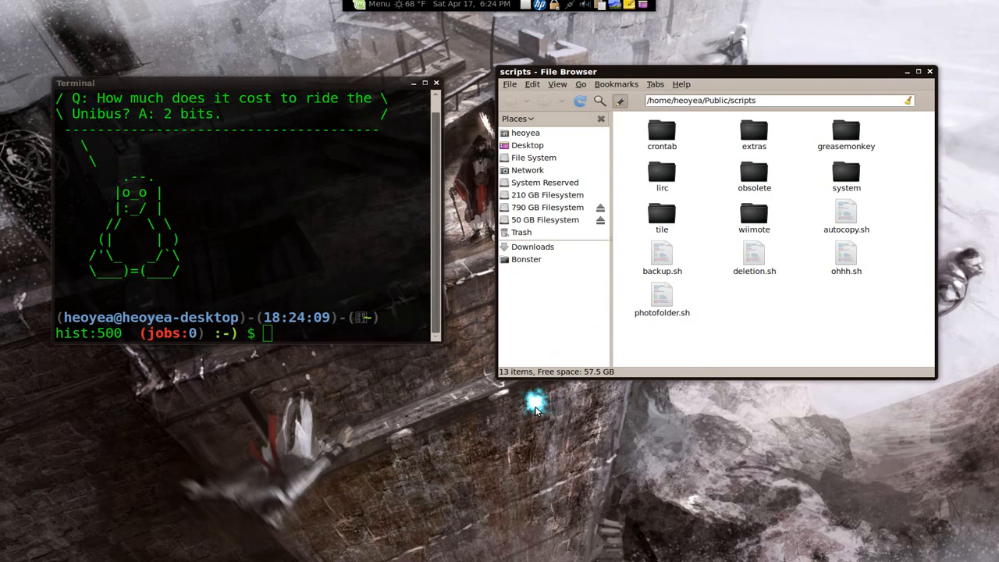
{"action": "mouse_move", "coordinate": [534, 406]}
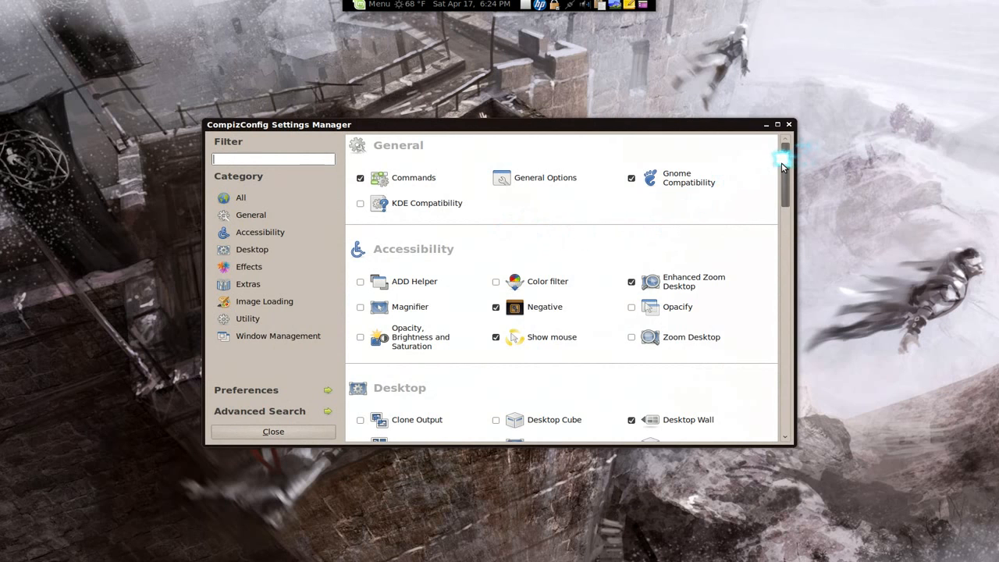
Scroll the plugin list down to the Window Management category with Swap Windows
{"action": "scroll", "scroll_direction": "down", "scroll_amount": 3}
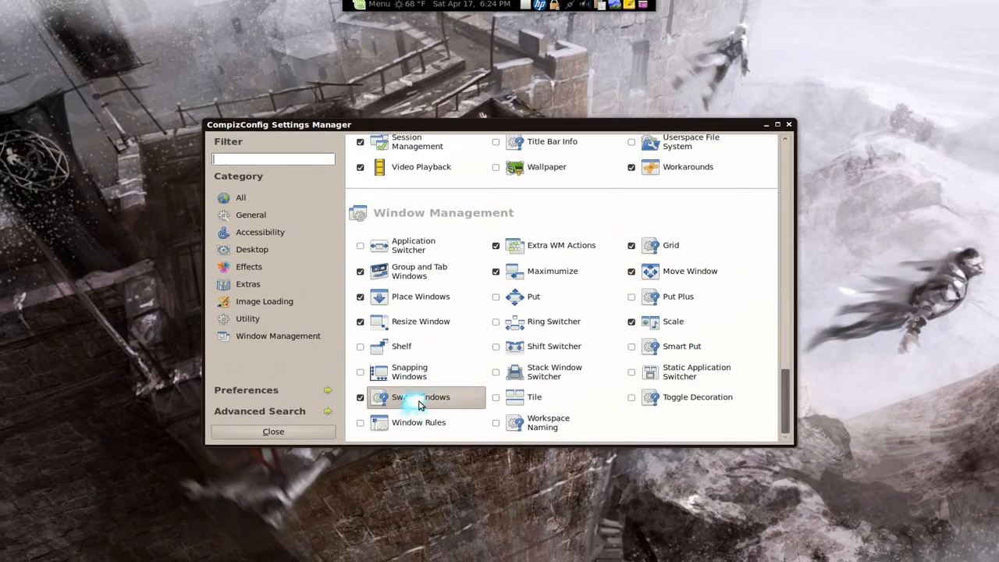
Show the Swap Windows plugin's next and previous window key bindings
{"action": "left_click", "coordinate": [421, 396]}
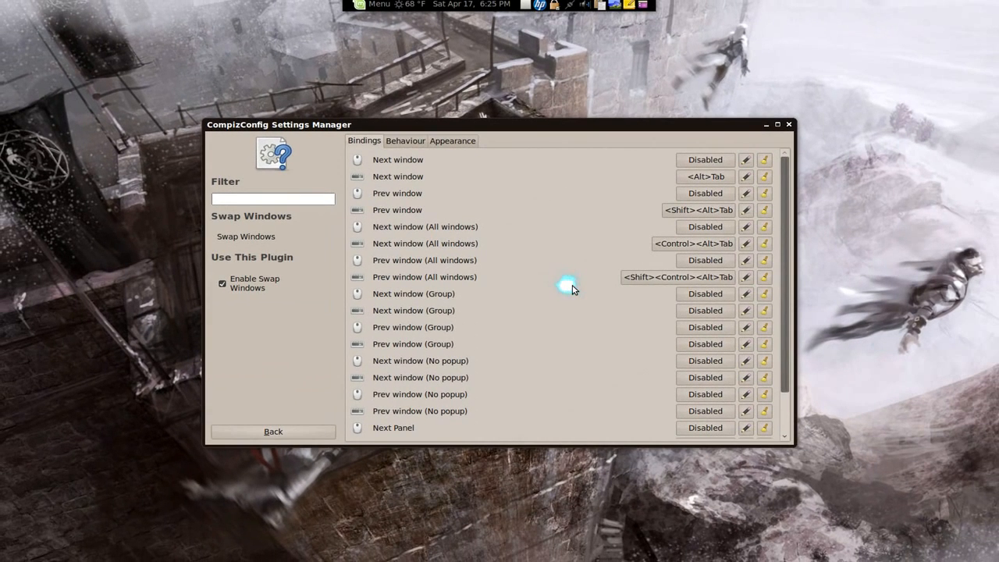
{"action": "mouse_move", "coordinate": [789, 125]}
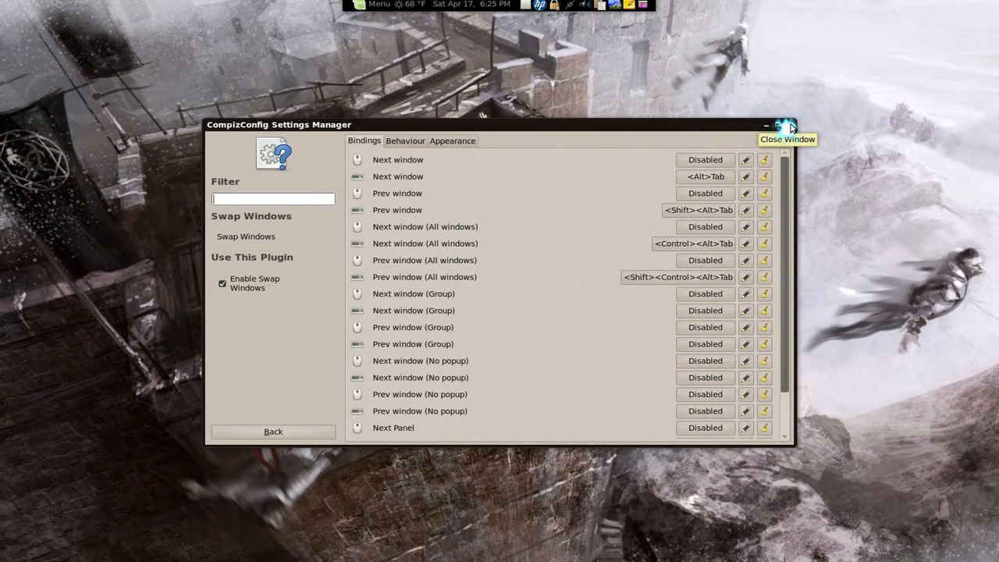